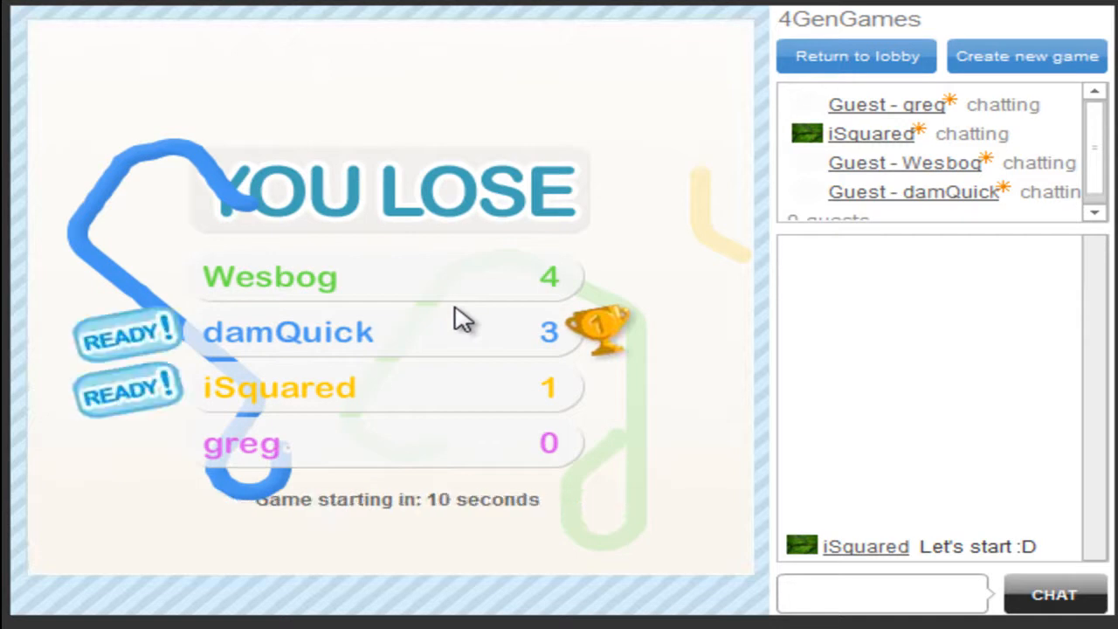
pyautogui.moveTo(410, 472)
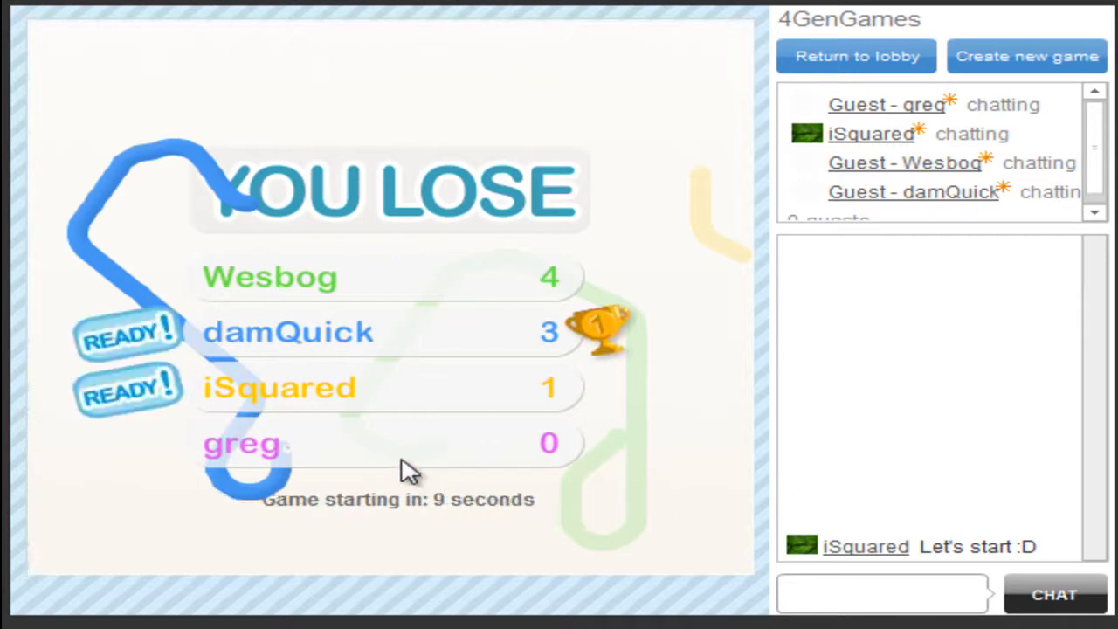
pyautogui.moveTo(363, 271)
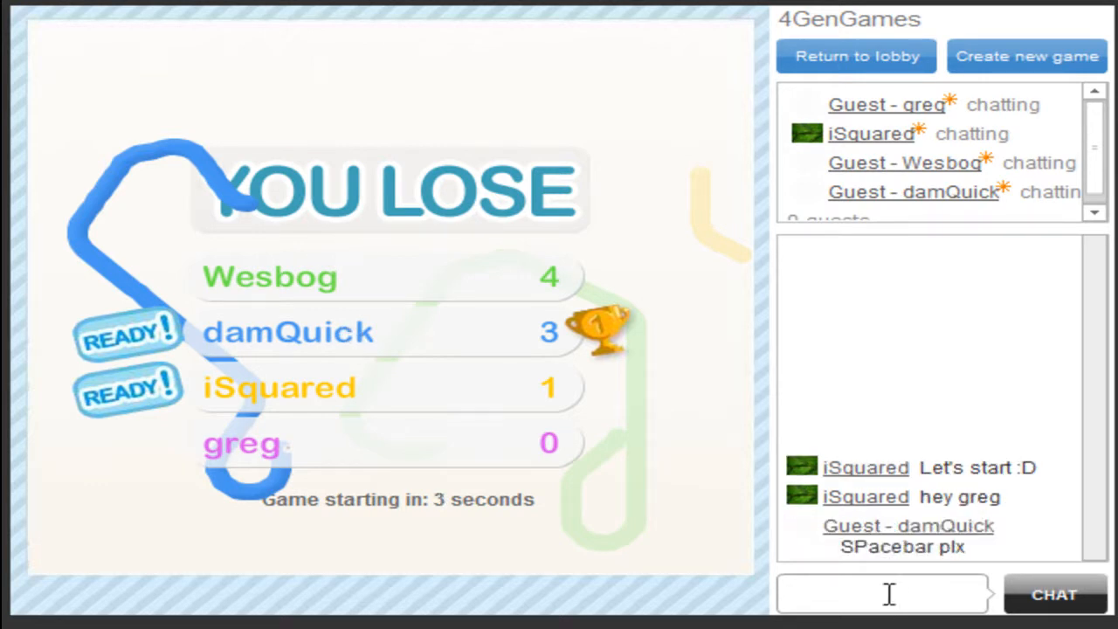
# - Send 'ohai' in the chat to greet the other players
pyautogui.write('ohai')
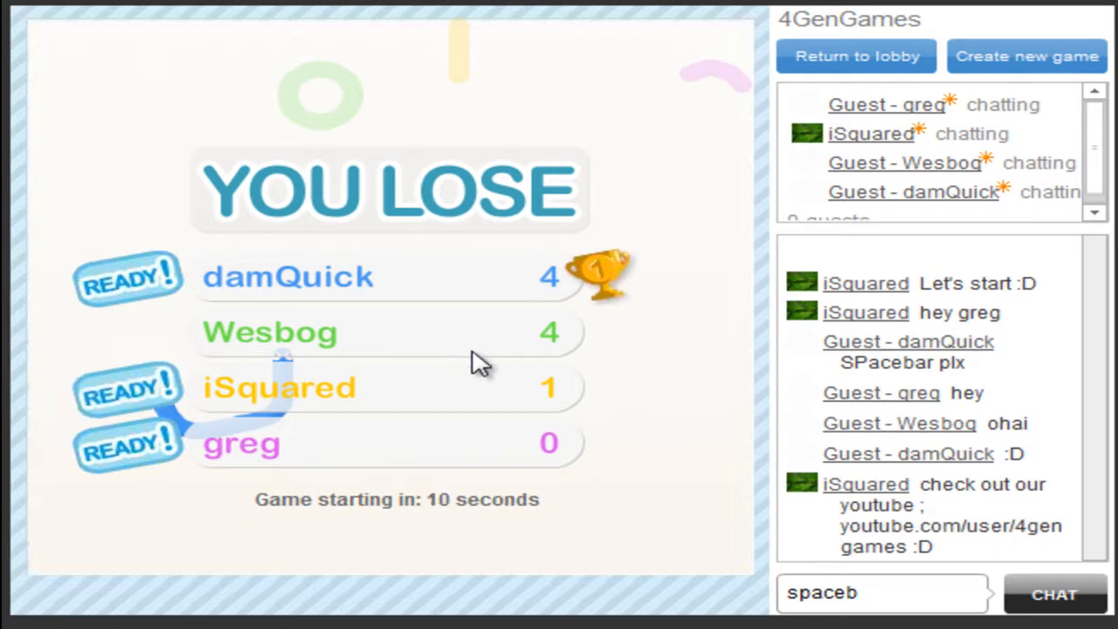
pyautogui.moveTo(538, 416)
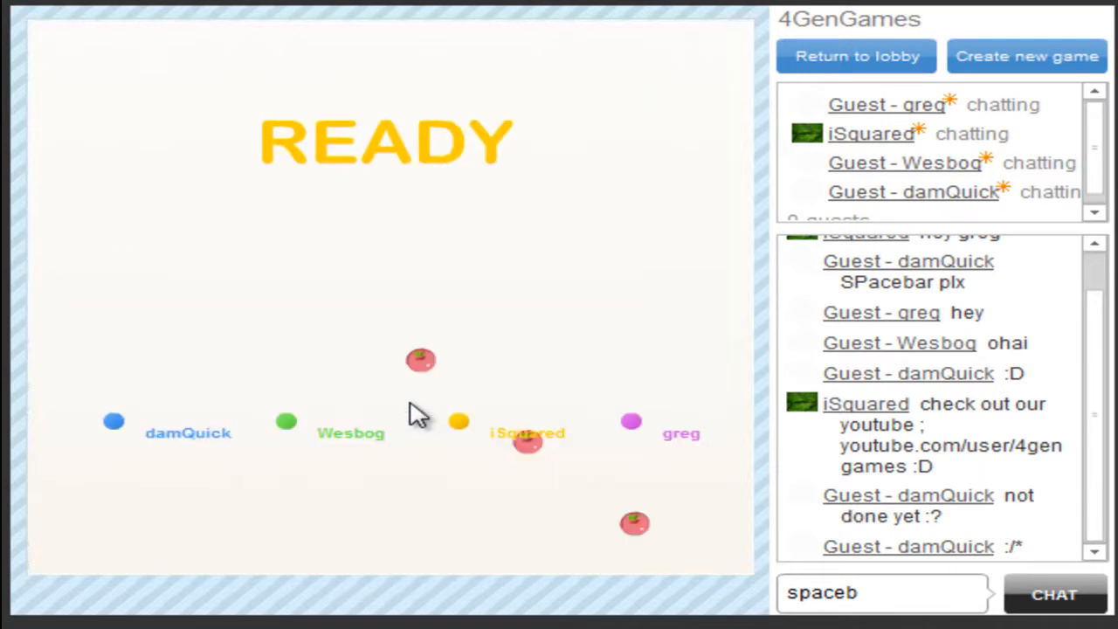
pyautogui.press('space')
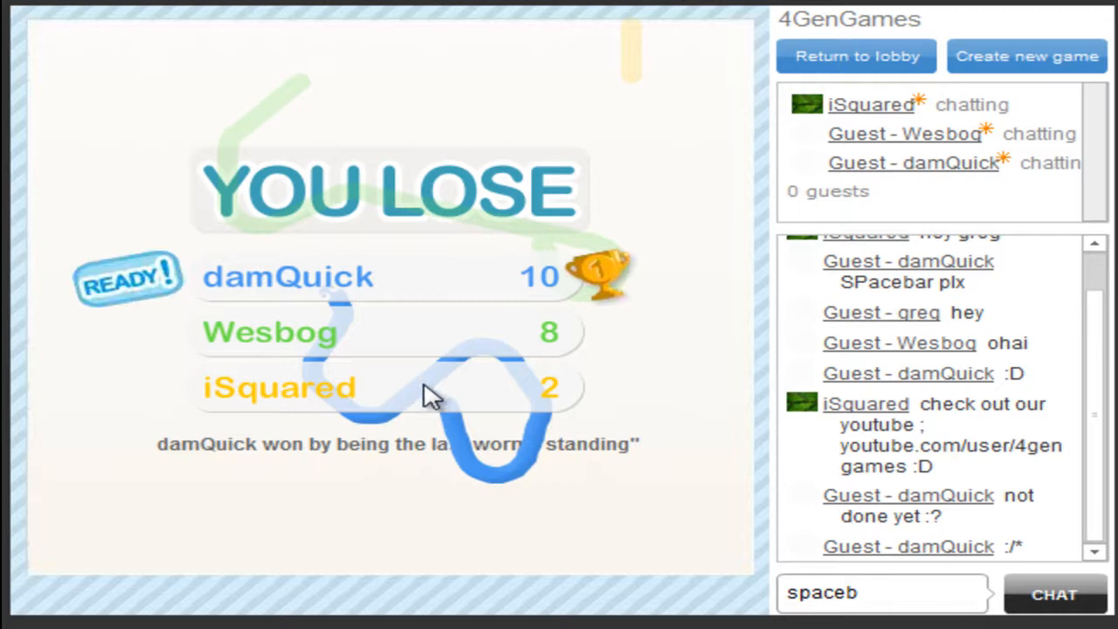
pyautogui.moveTo(573, 454)
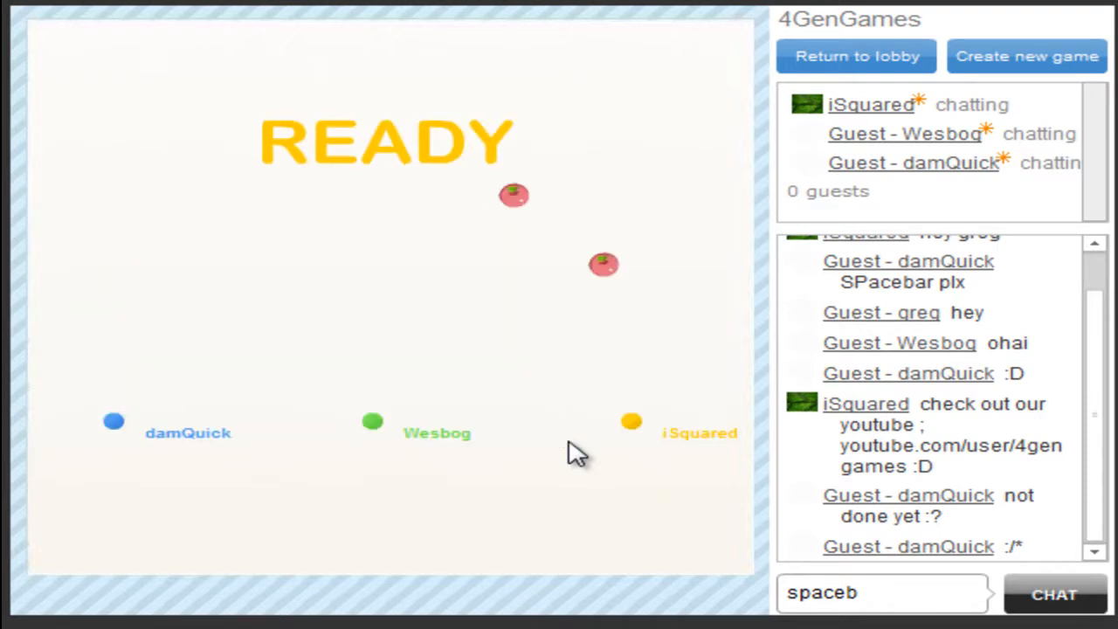
# - Steer the worm with space as the round starts, ending with damQuick 11, Wesbog 10, iSquared 2
pyautogui.press('space')
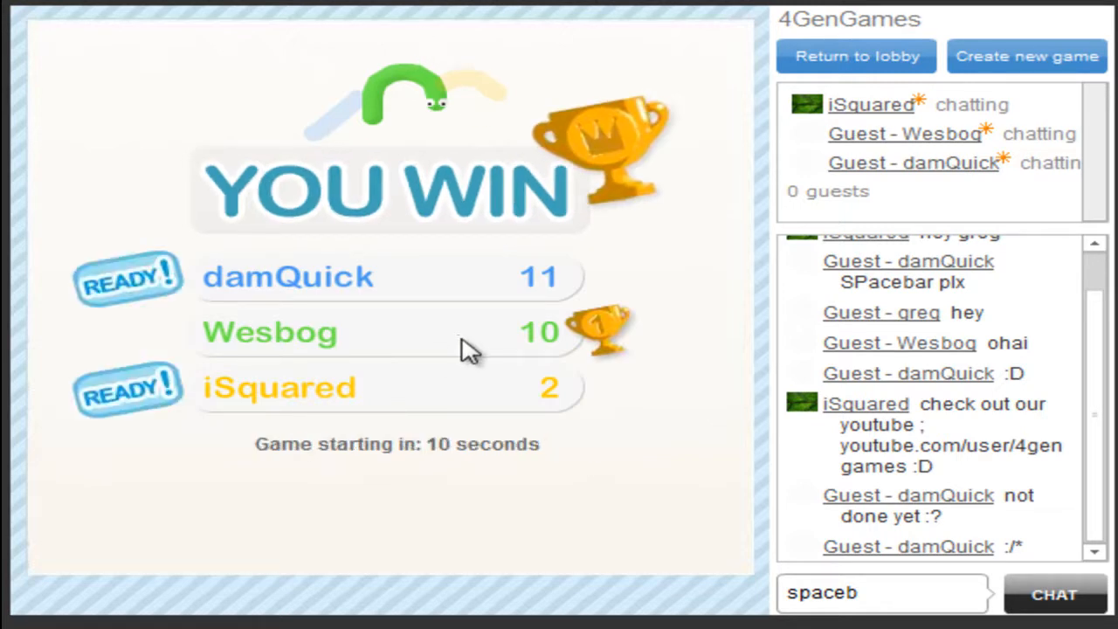
pyautogui.moveTo(556, 443)
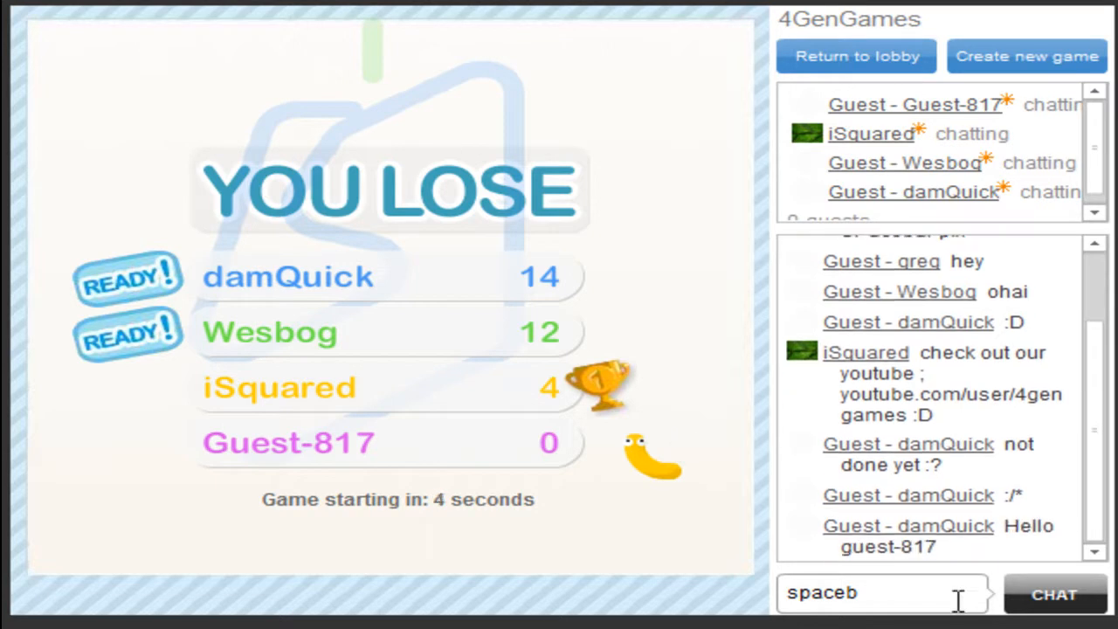
# - Type 'art' in the chat as the round ends on the scoreboard with Guest-817
pyautogui.write('art')
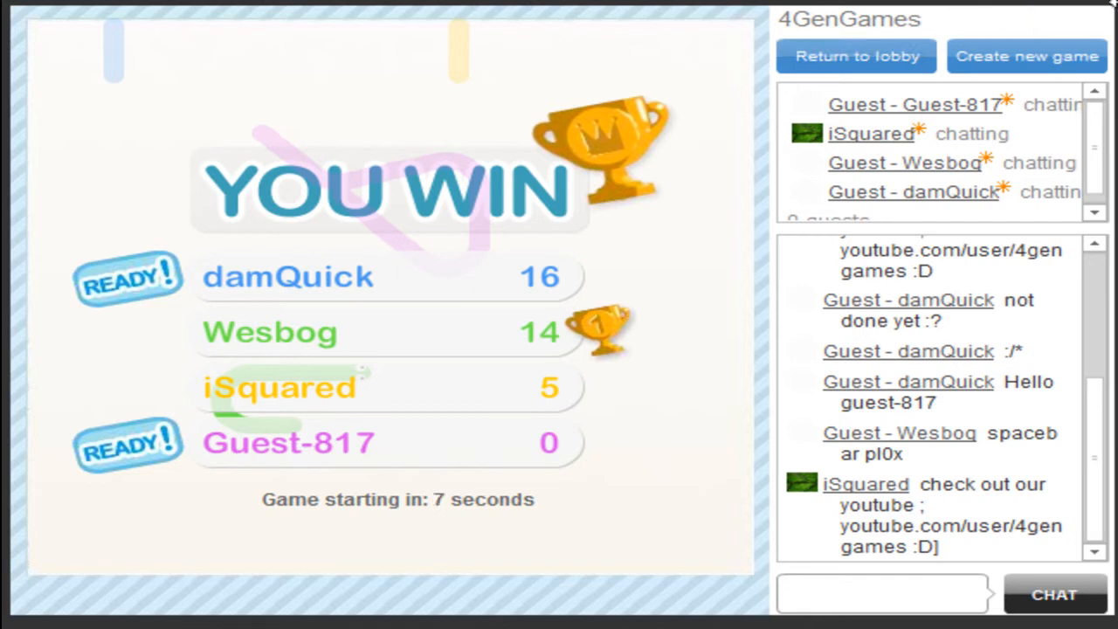
pyautogui.moveTo(463, 384)
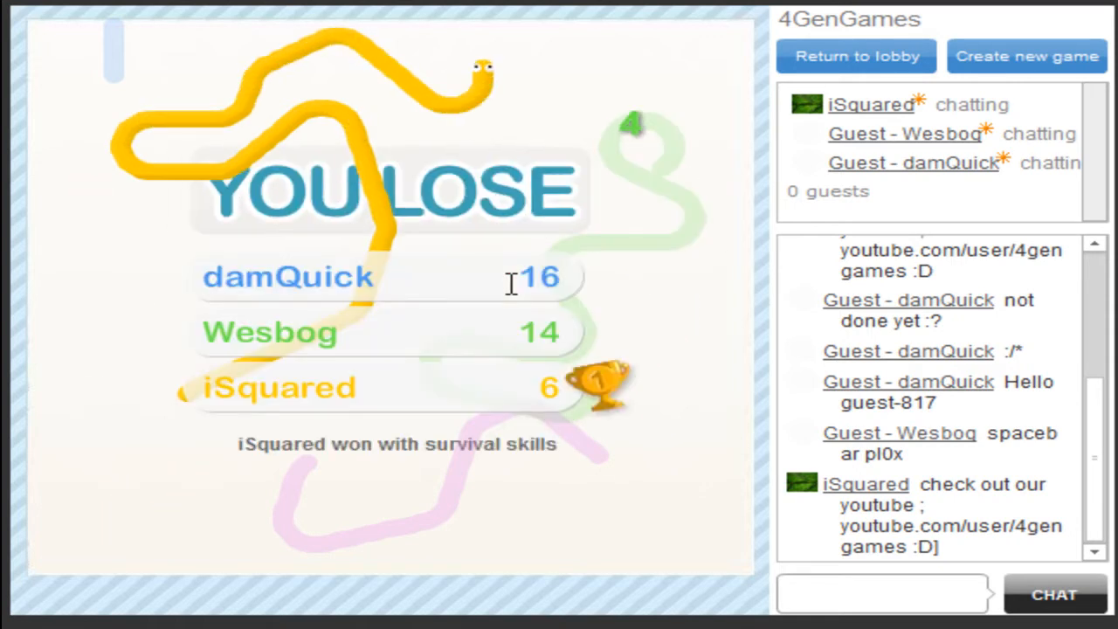
pyautogui.moveTo(463, 287)
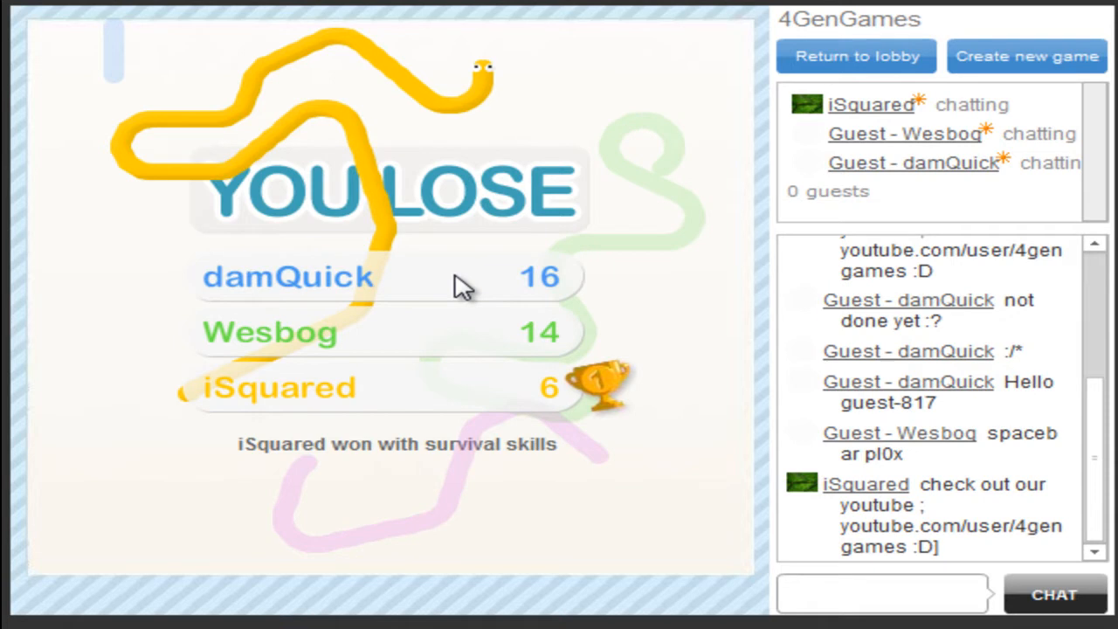
pyautogui.moveTo(908, 361)
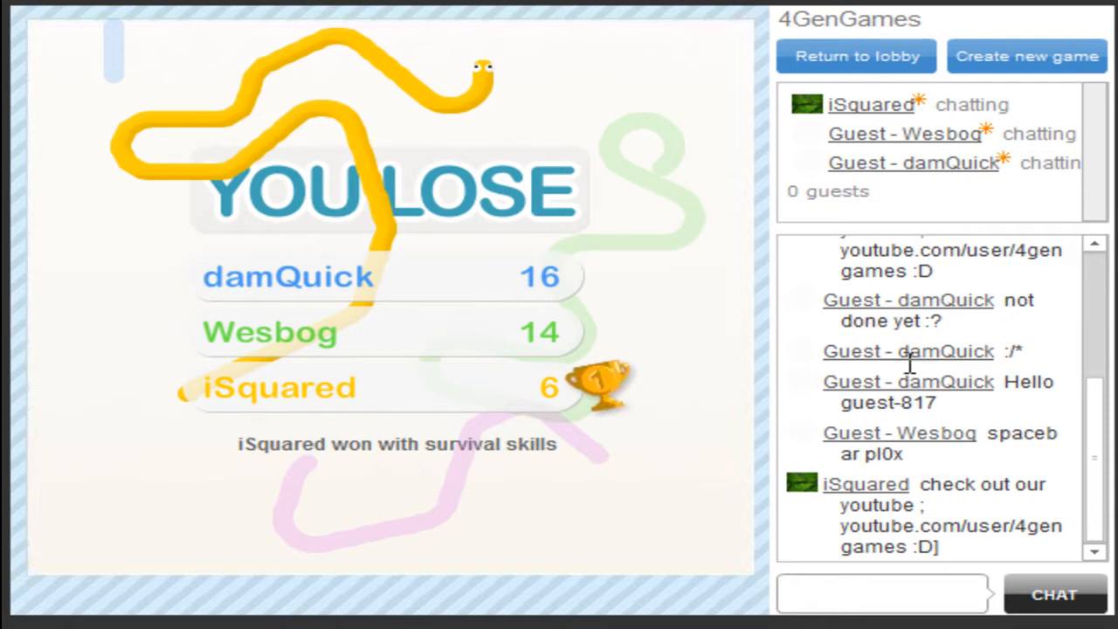